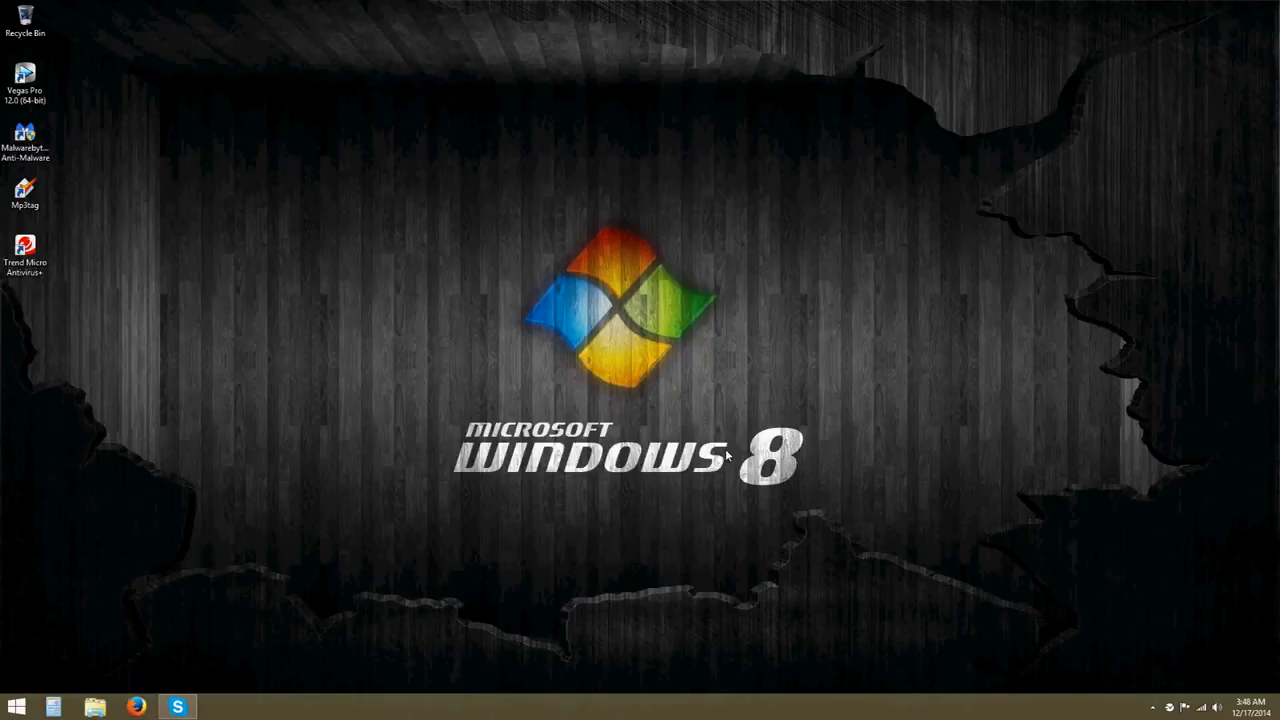
mouse_move(404, 318)
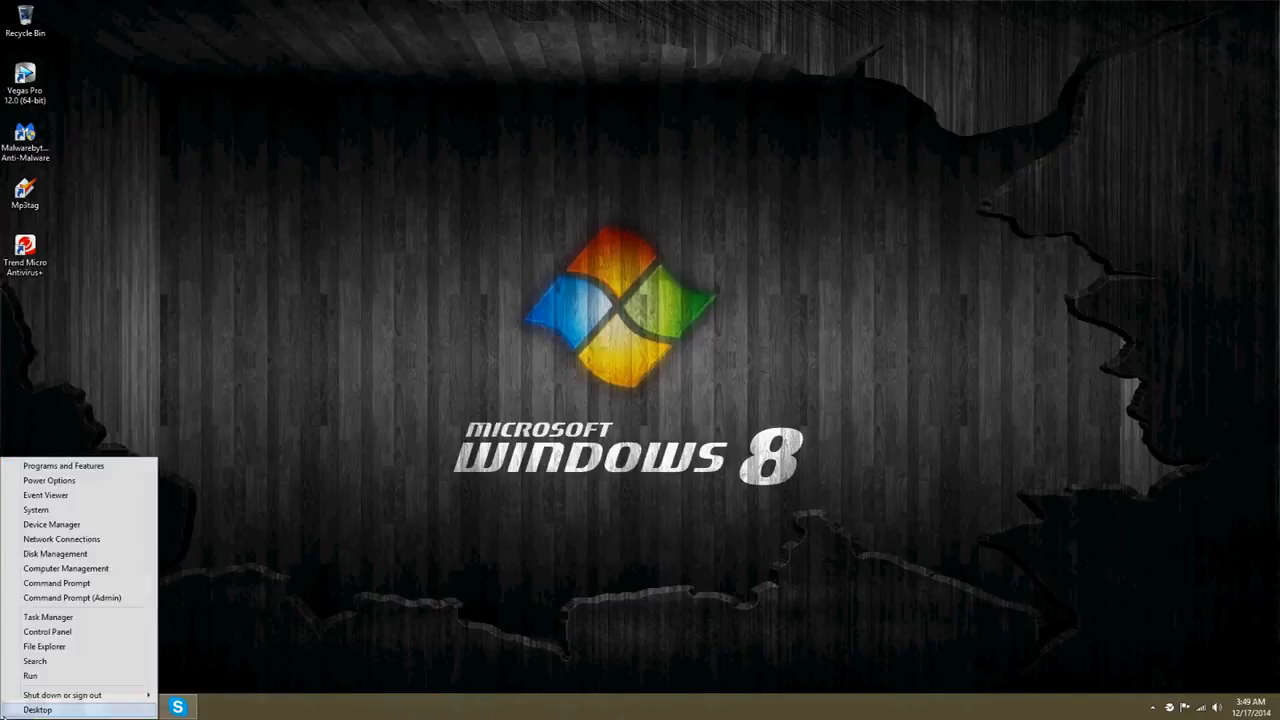
mouse_move(72, 596)
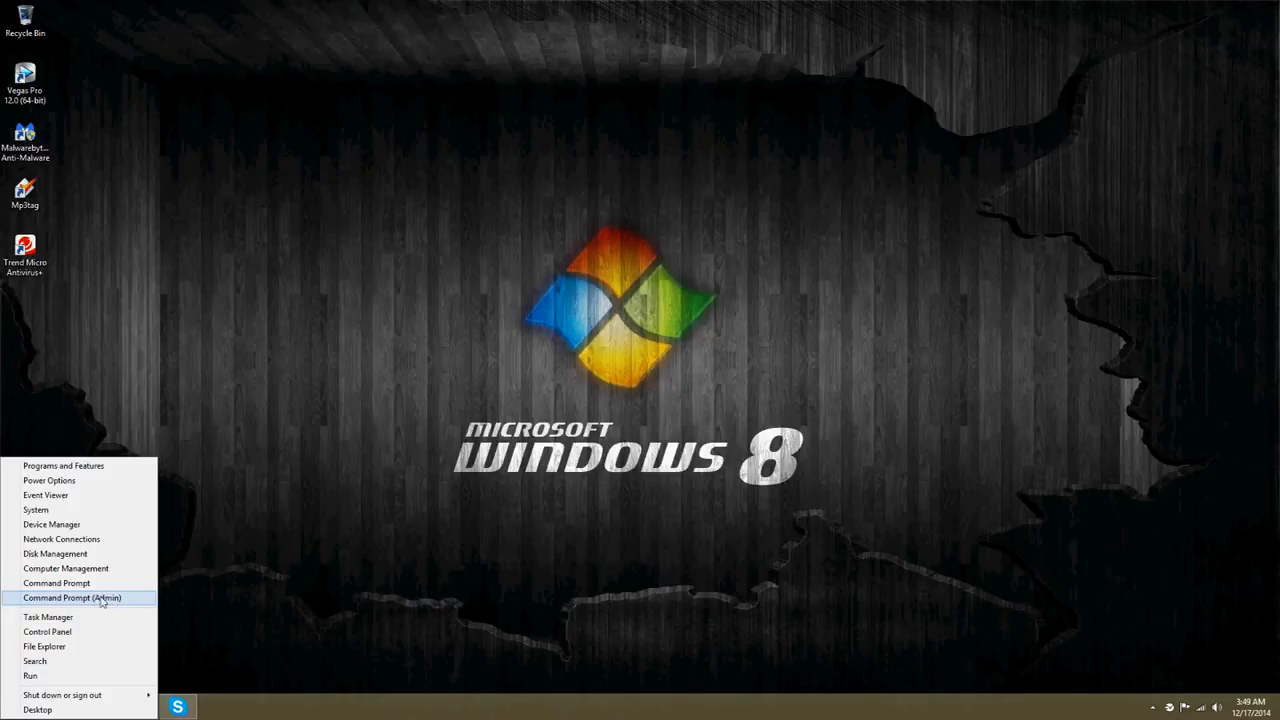
Step: Launch an Administrator Command Prompt from the Start button menu
click(72, 596)
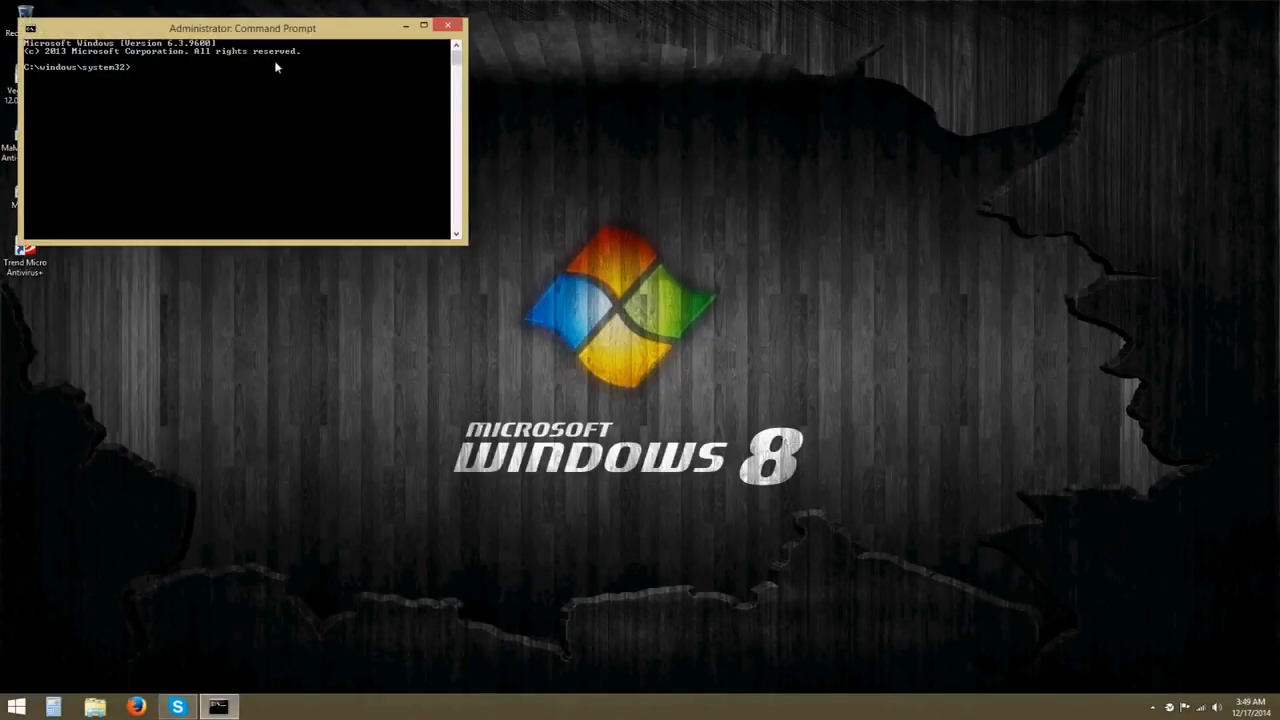
Step: Run 'netsh wlan show profiles' to list the saved Wi-Fi profiles
drag(242, 28, 598, 220)
text(n)
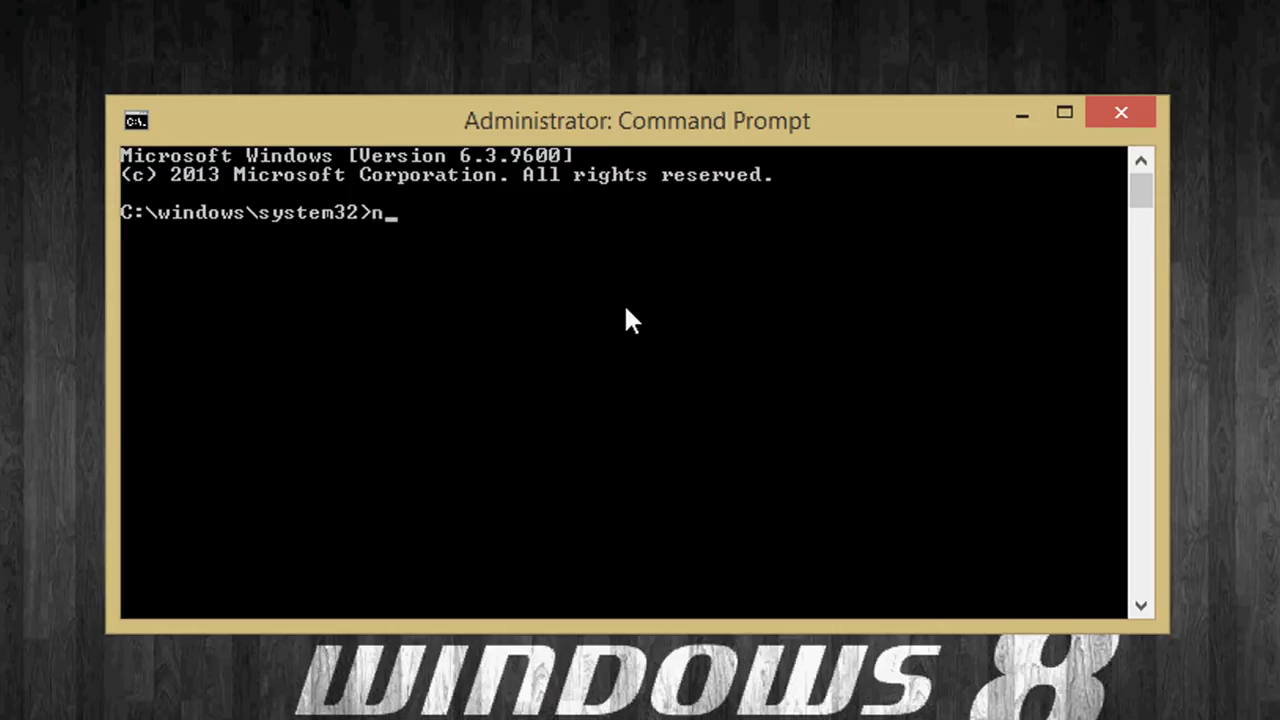
text(etsh)
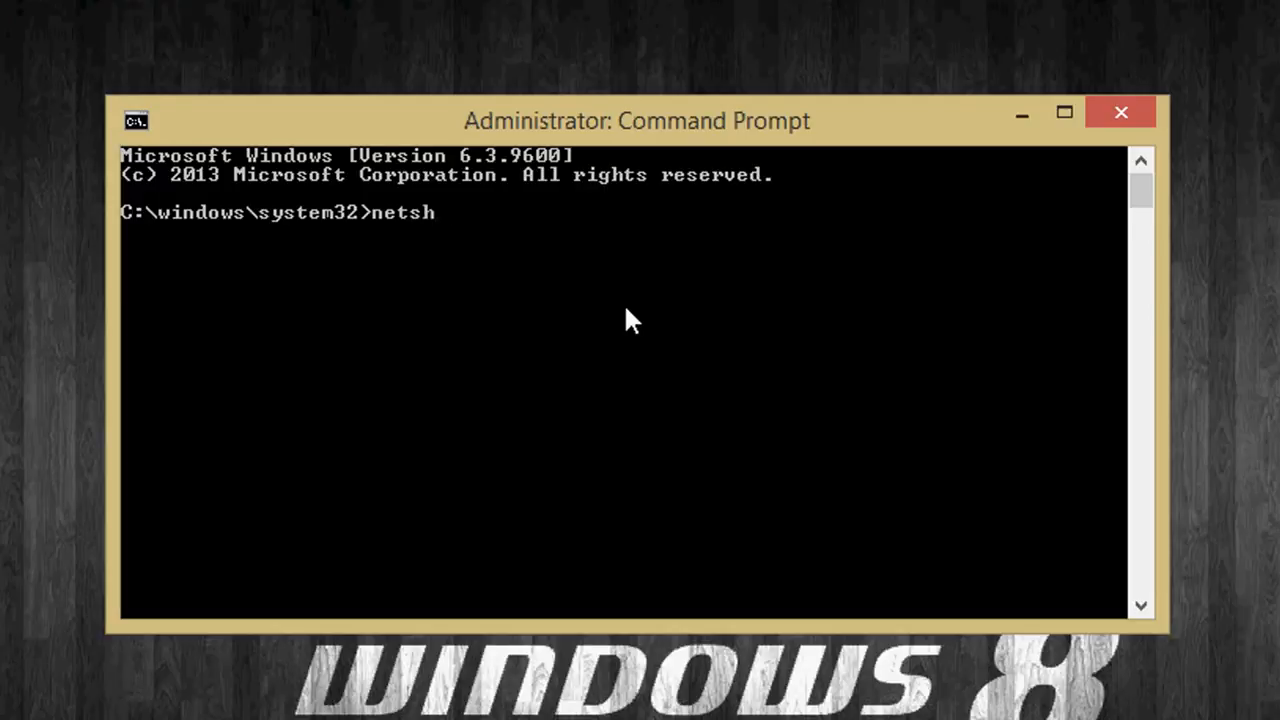
text(wlan)
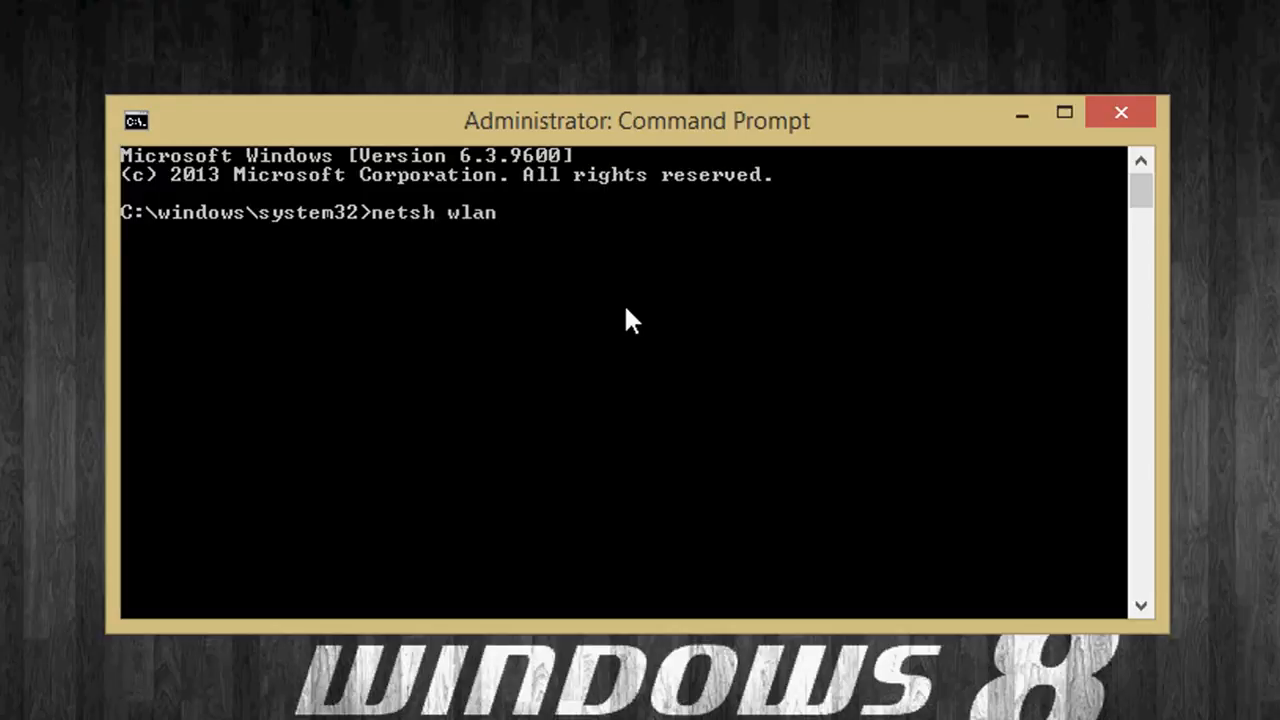
text(show)
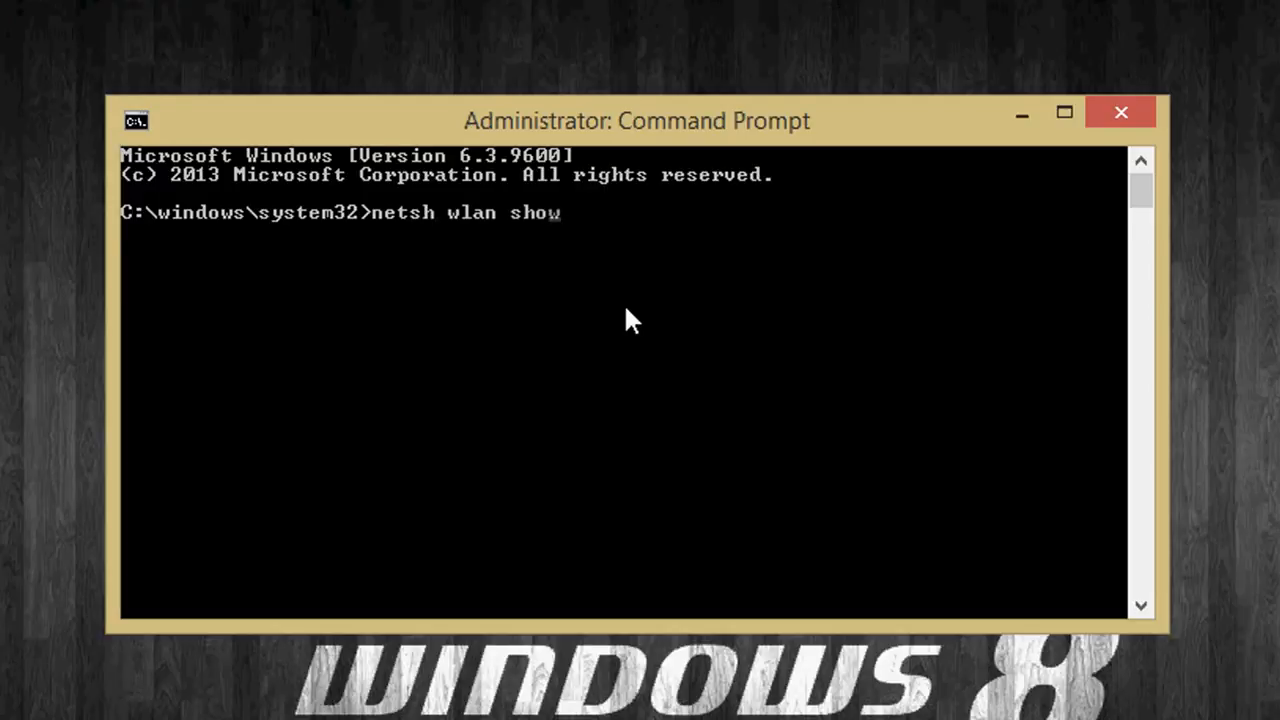
text(profiles)
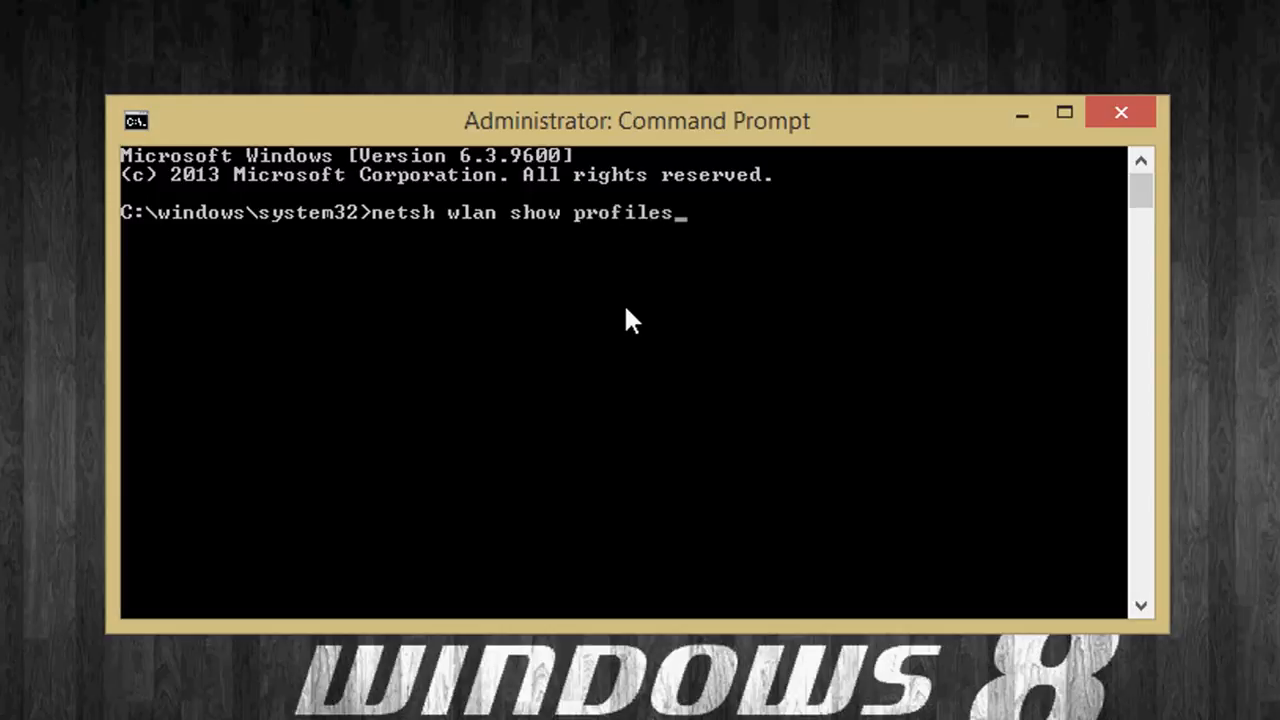
key(Enter)
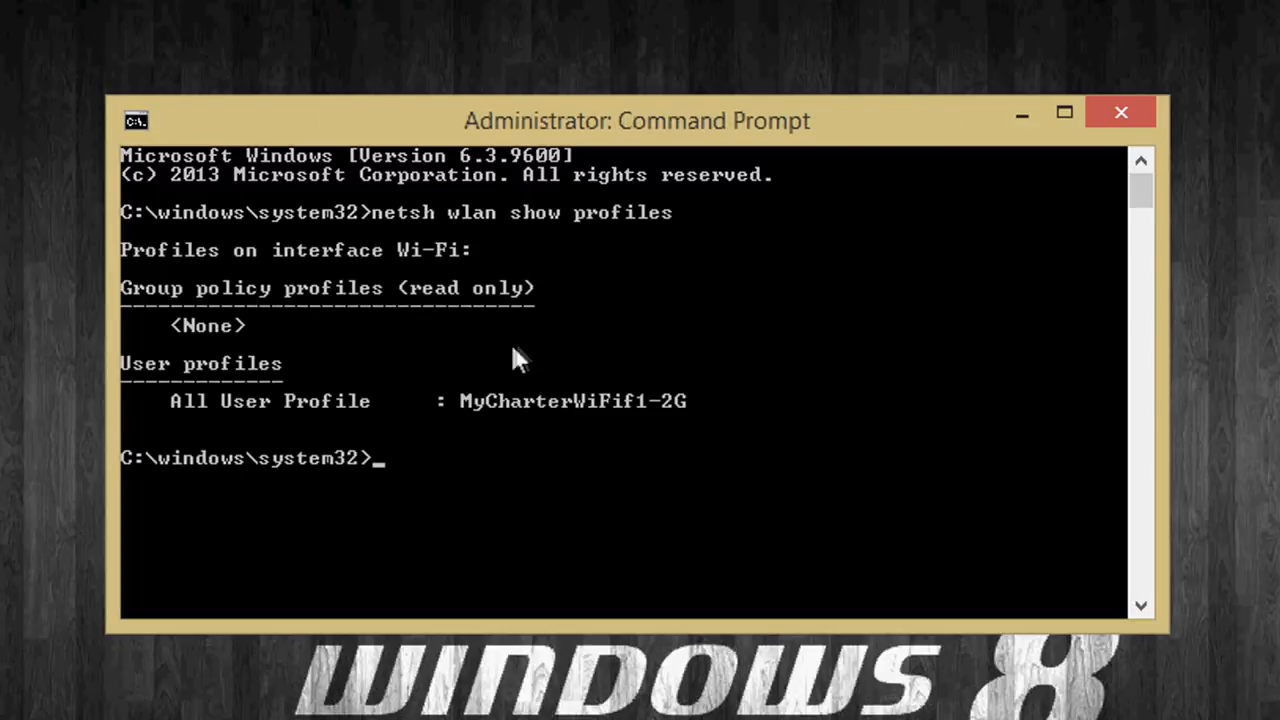
mouse_move(778, 448)
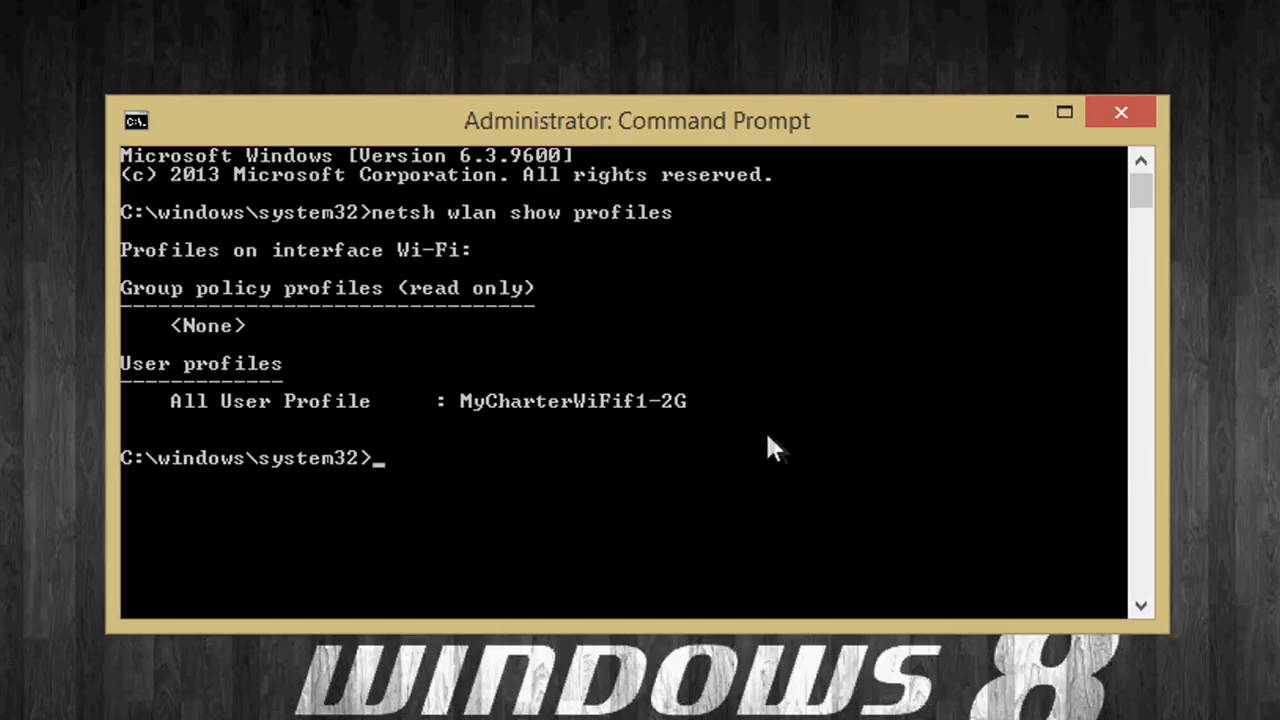
mouse_move(540, 438)
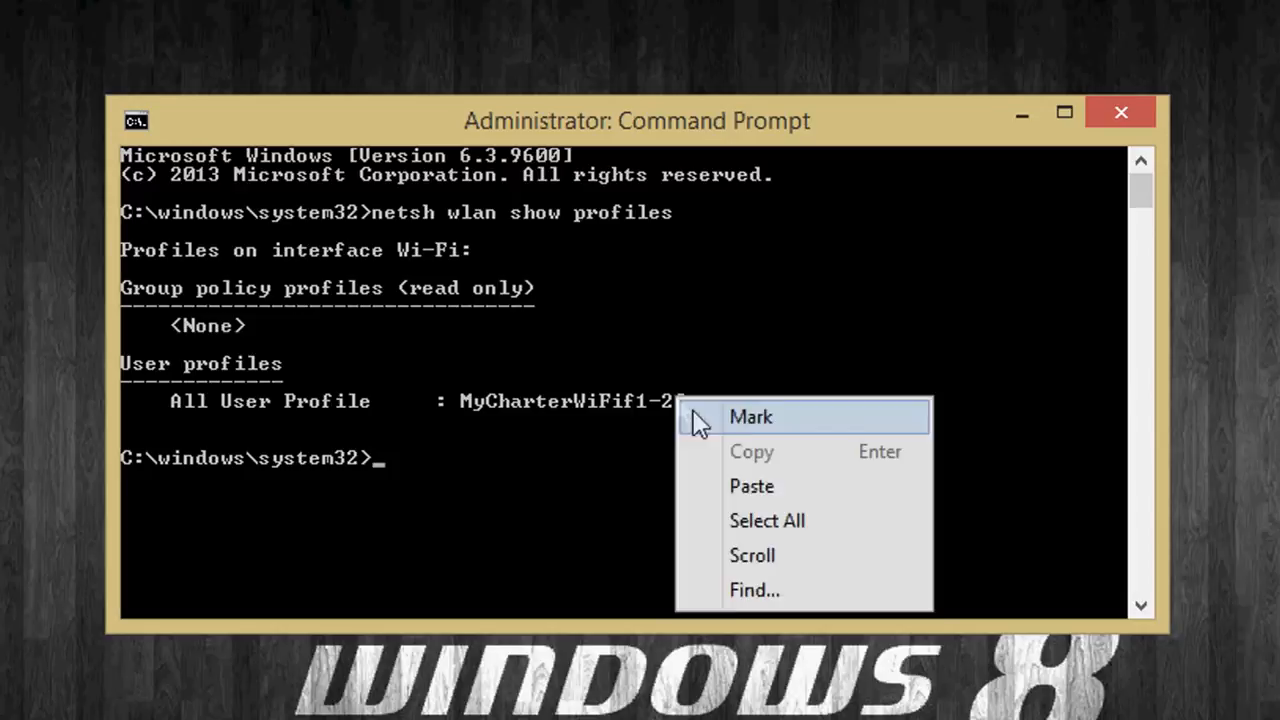
Step: Mark and copy the profile name MyCharterWiFif1-2G from the output
click(750, 418)
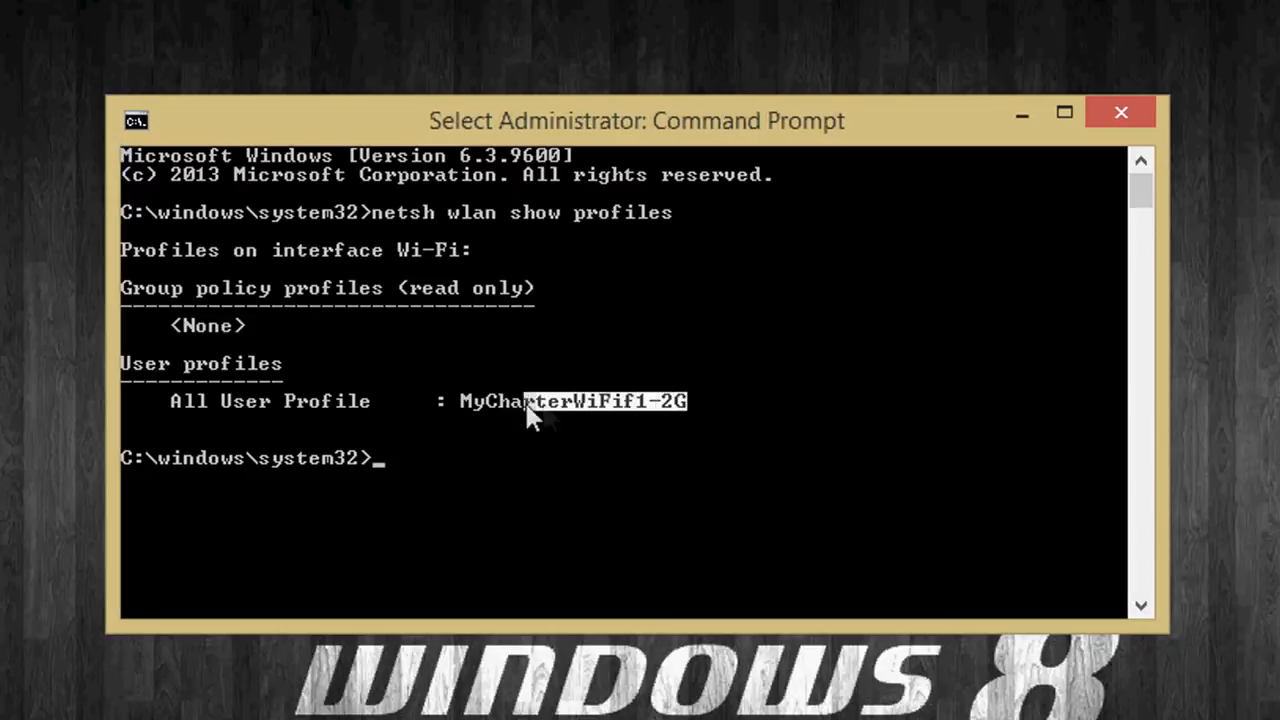
double_click(570, 400)
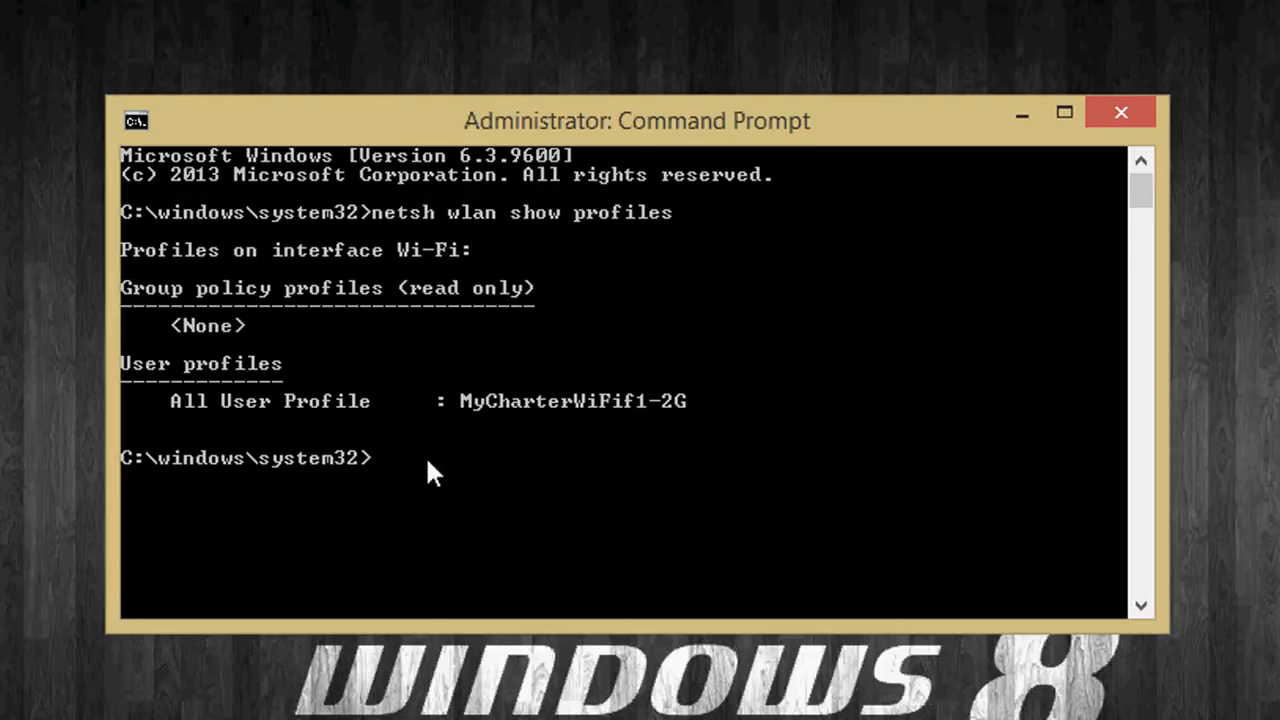
Step: Run 'netsh wlan show profiles MyCharterWiFif1-2G key=clear' to reveal the security key
text(netsh wlan show profiles)
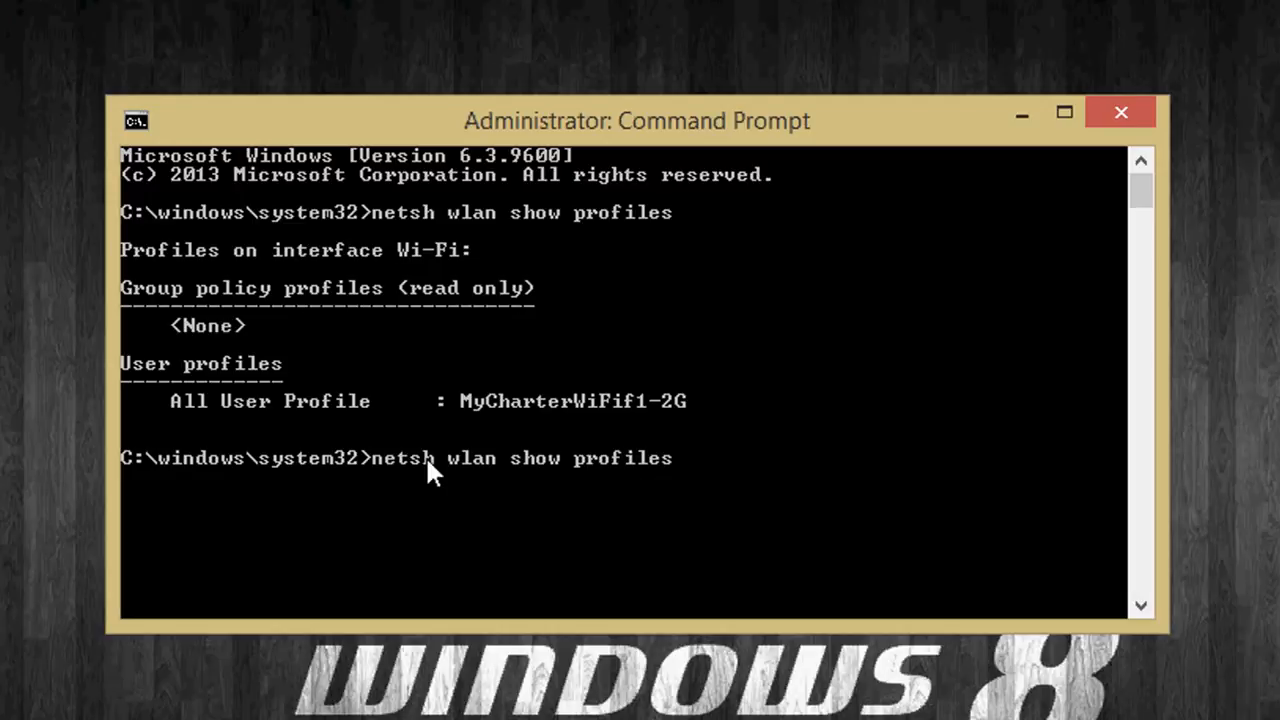
mouse_move(712, 482)
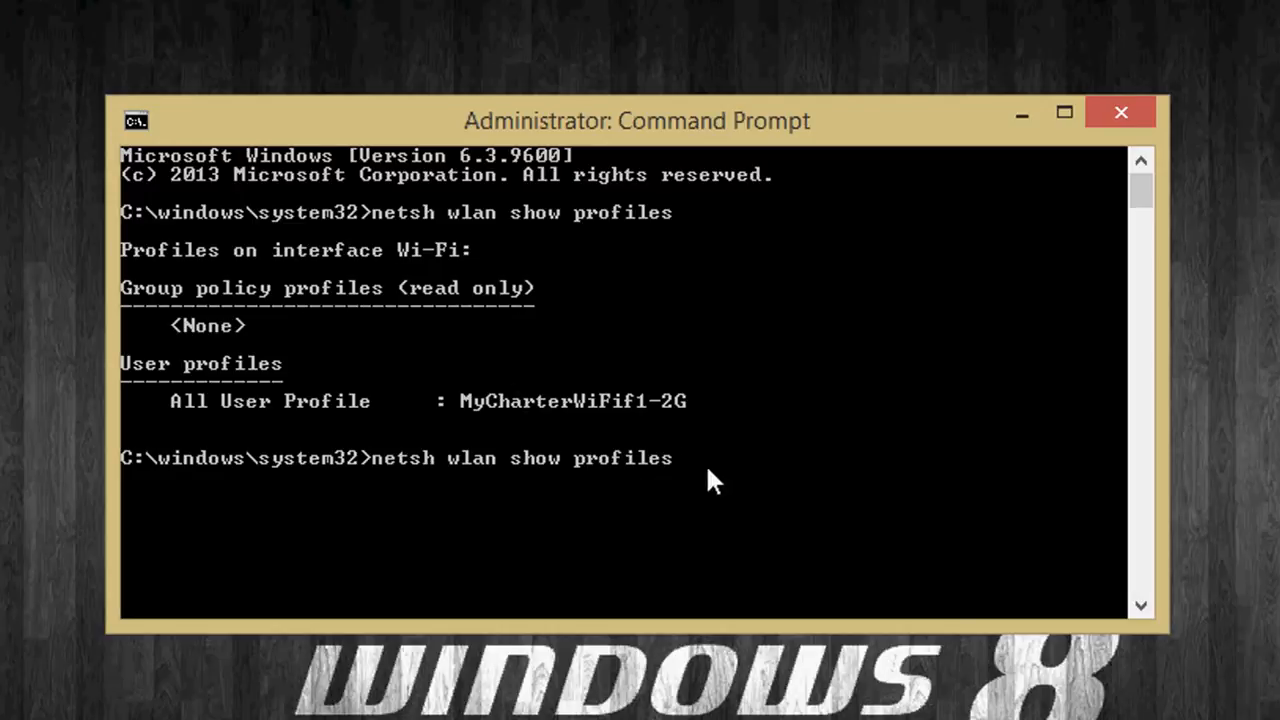
text(MyCharterWiFif1-2G)
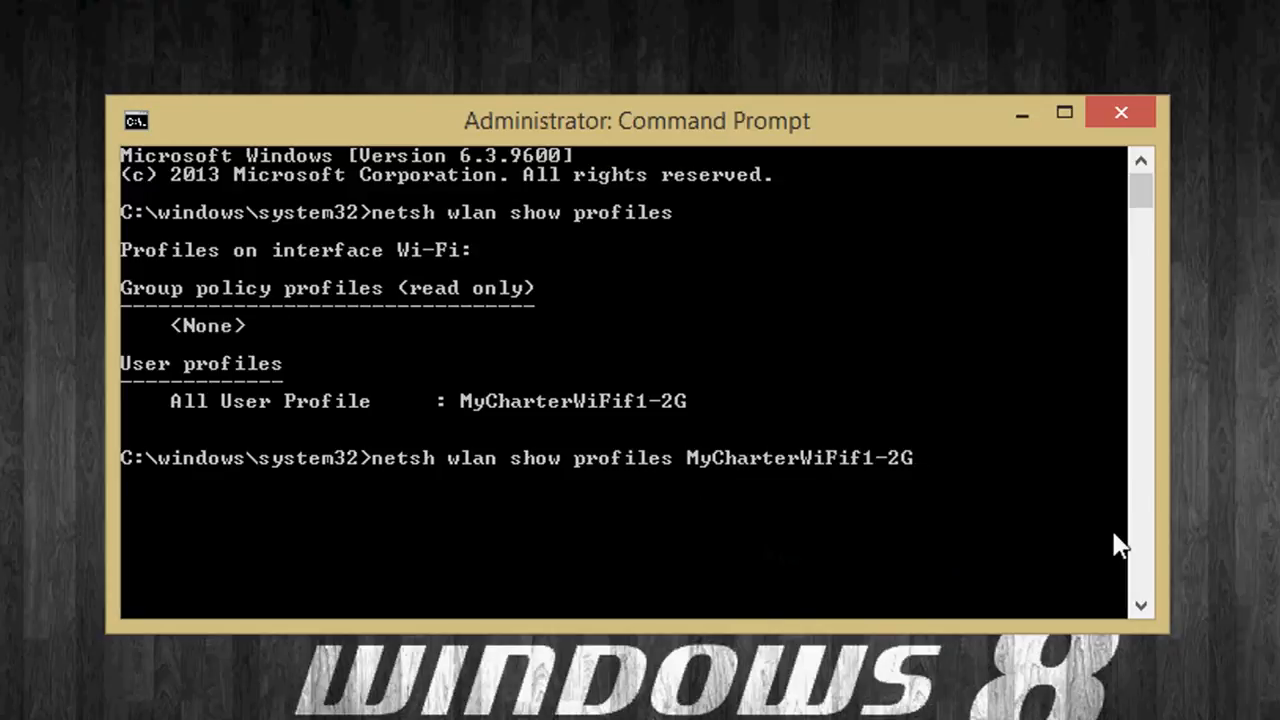
text(k)
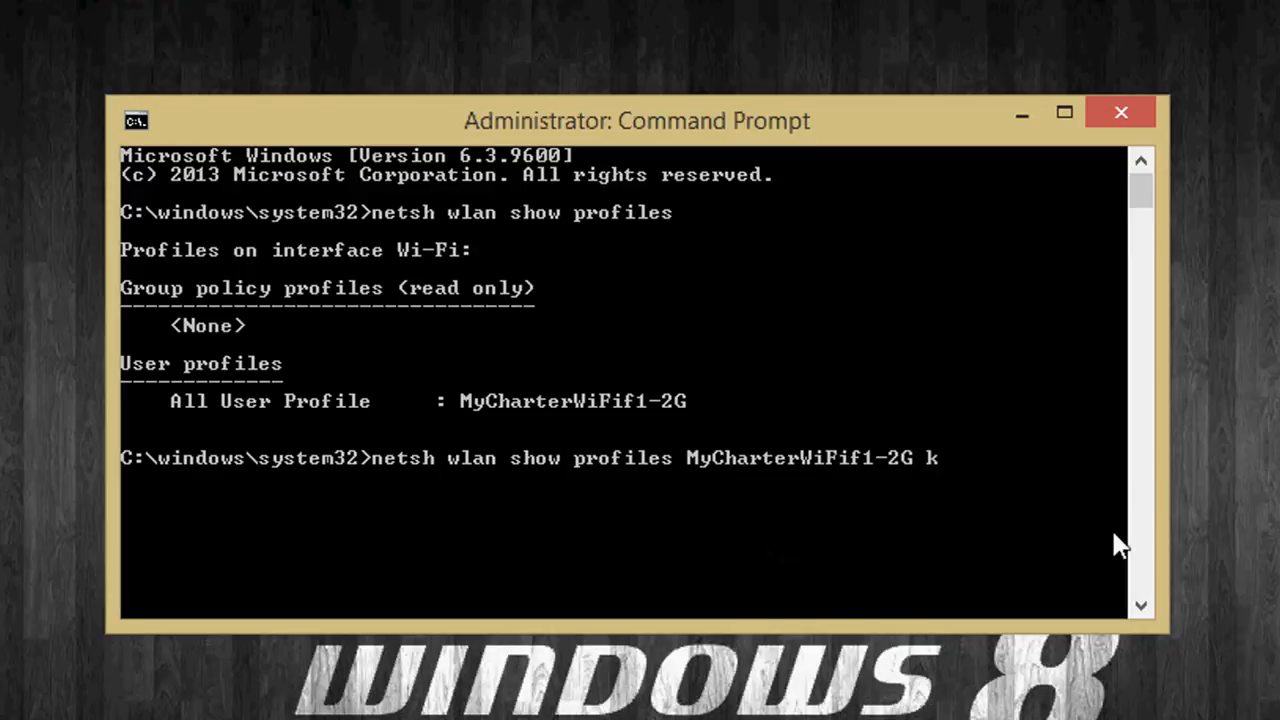
text(ey=)
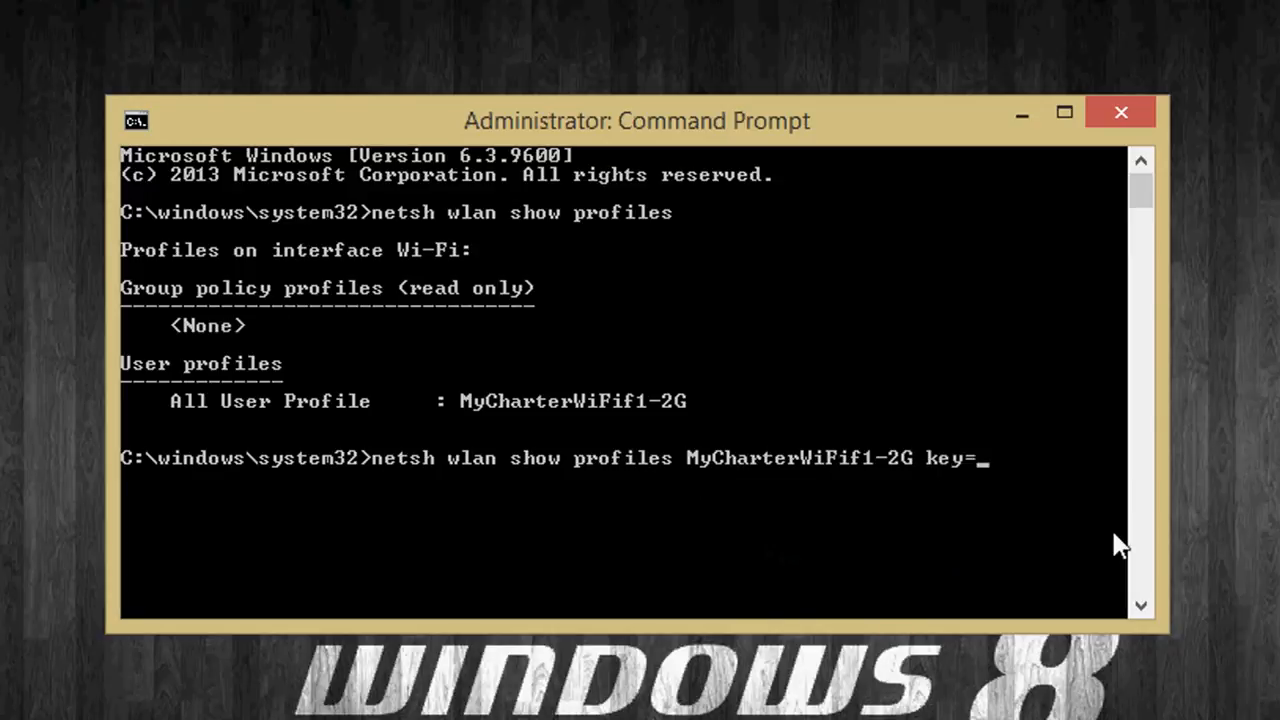
text(clear)
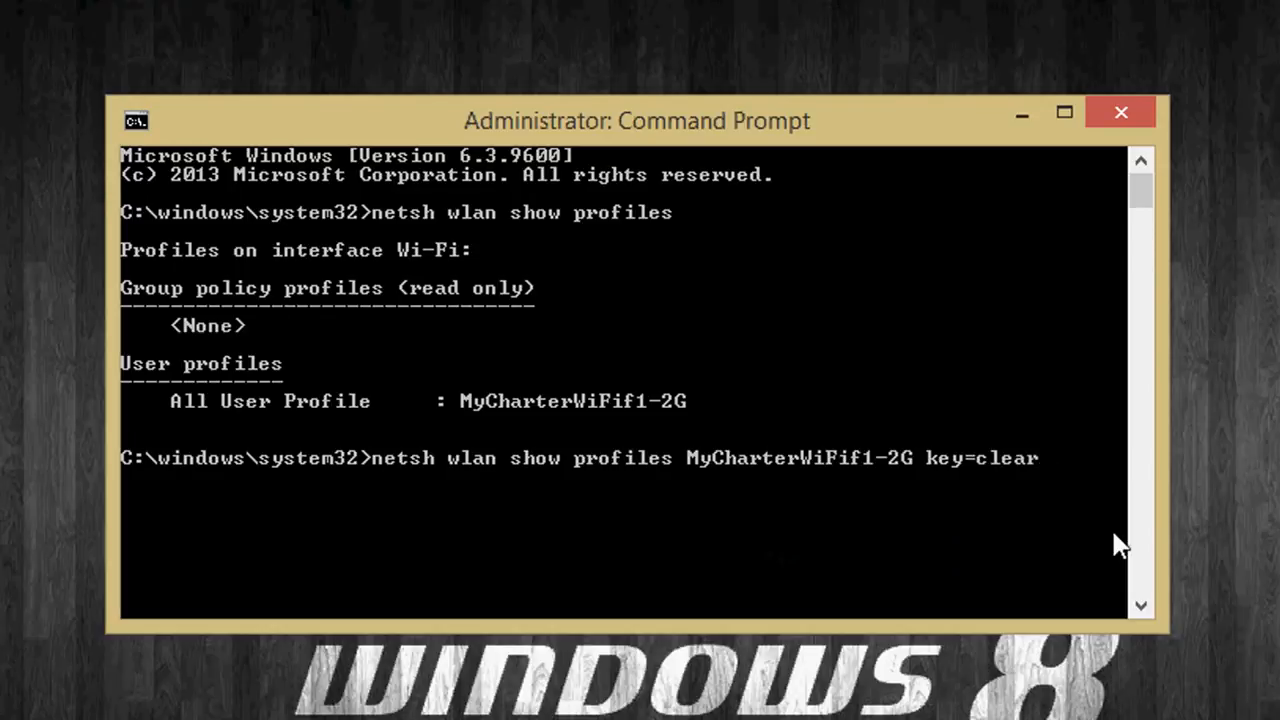
key(enter)
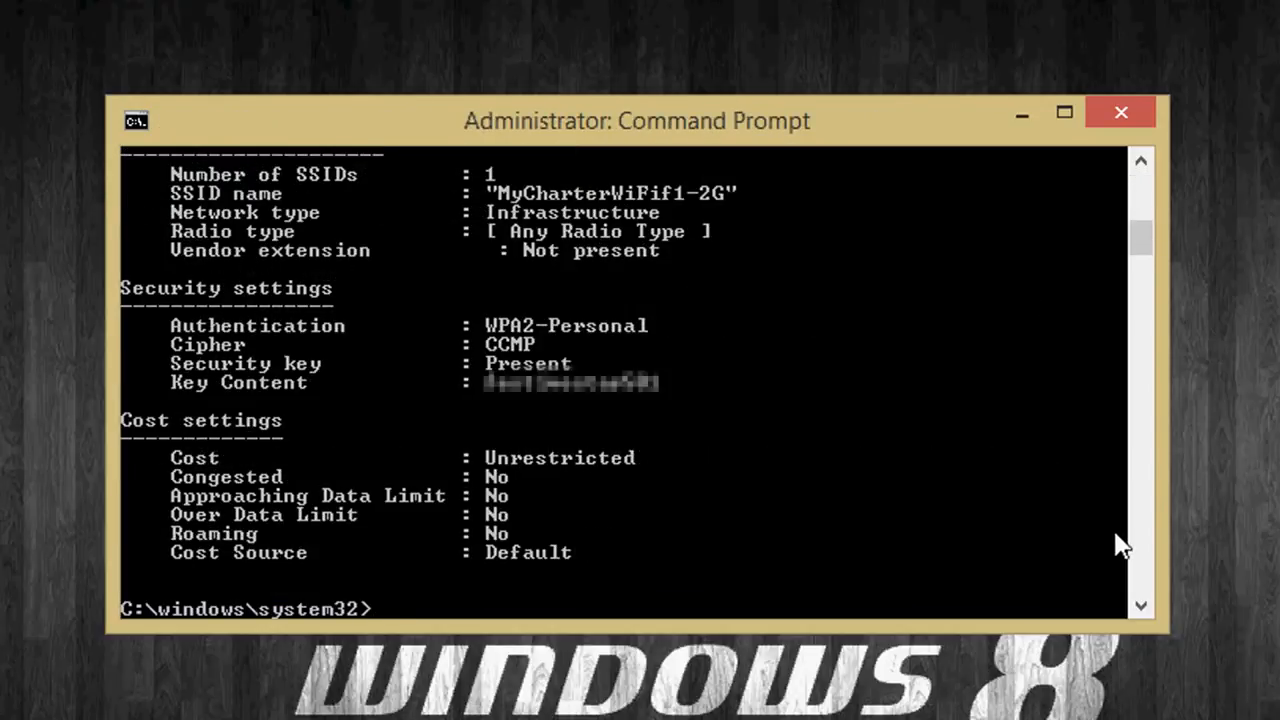
mouse_move(628, 414)
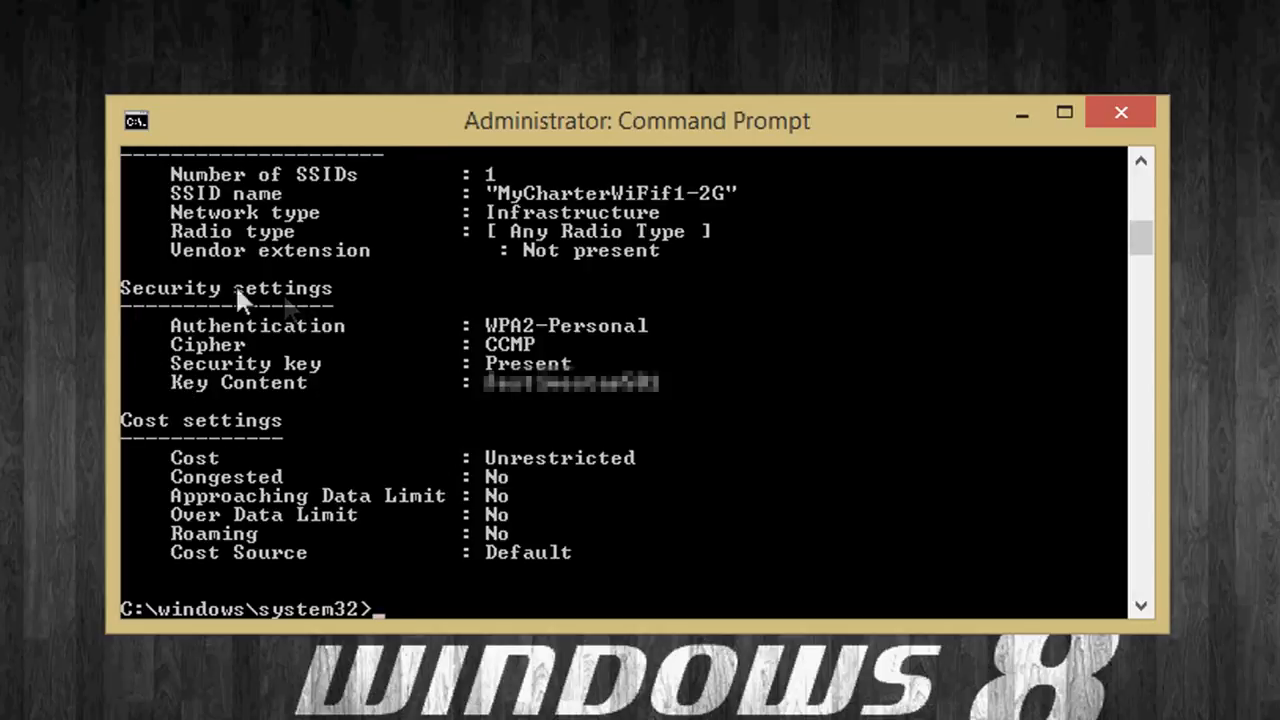
mouse_move(228, 390)
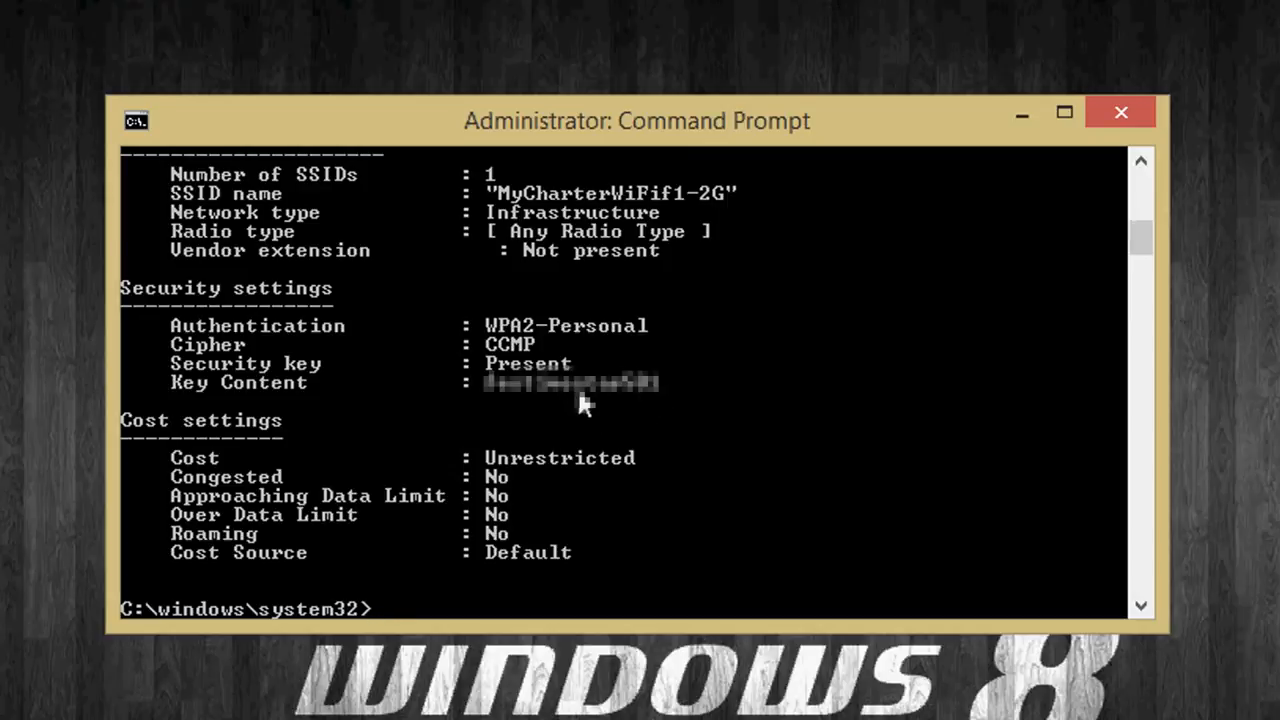
mouse_move(498, 410)
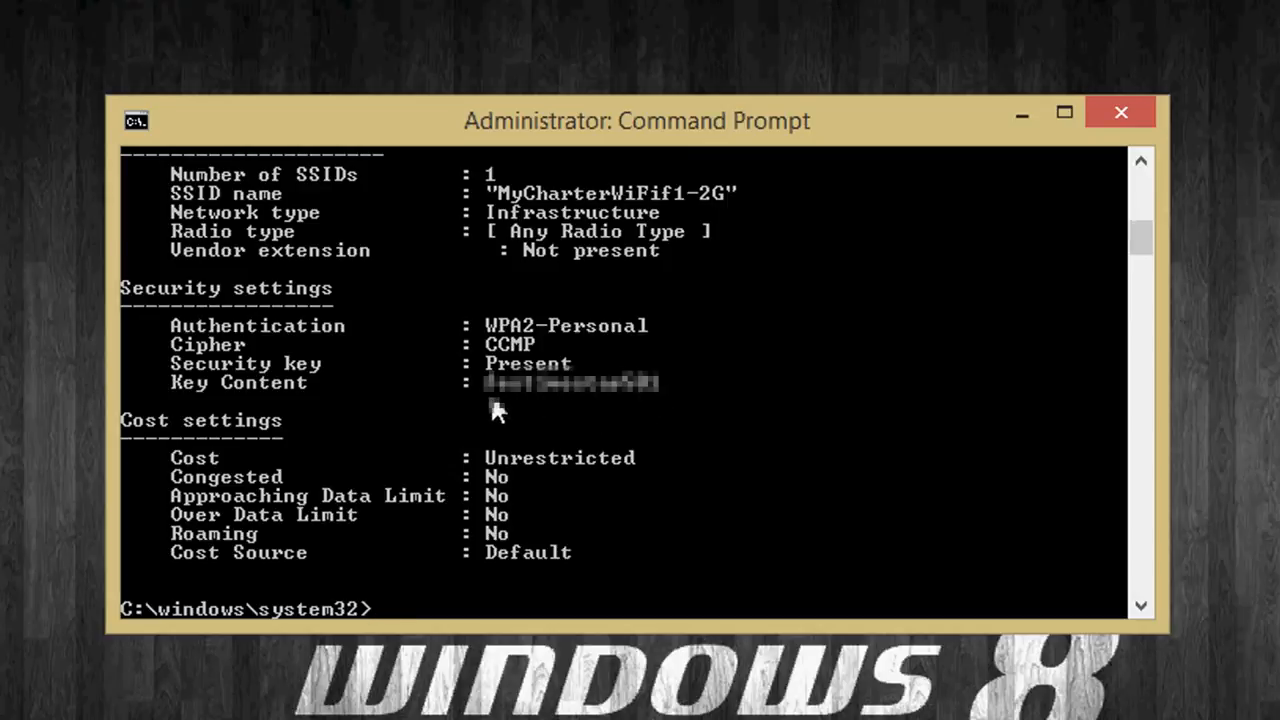
mouse_move(510, 418)
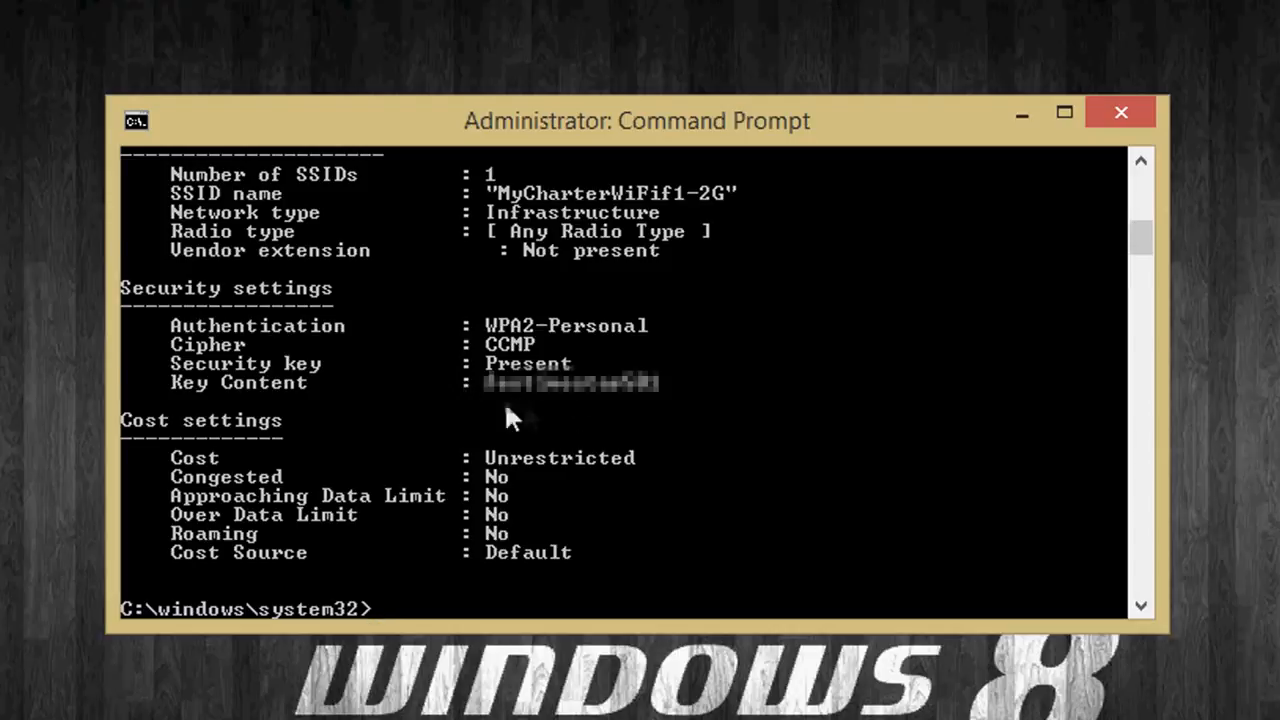
mouse_move(708, 430)
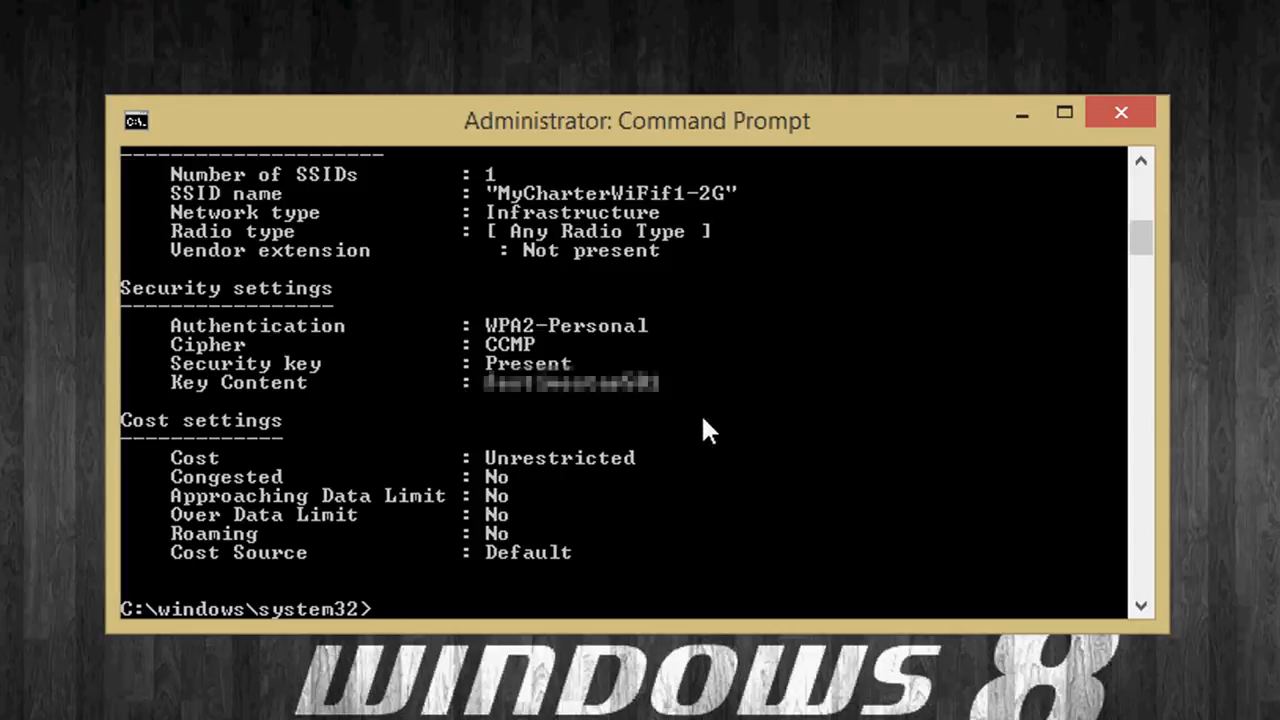